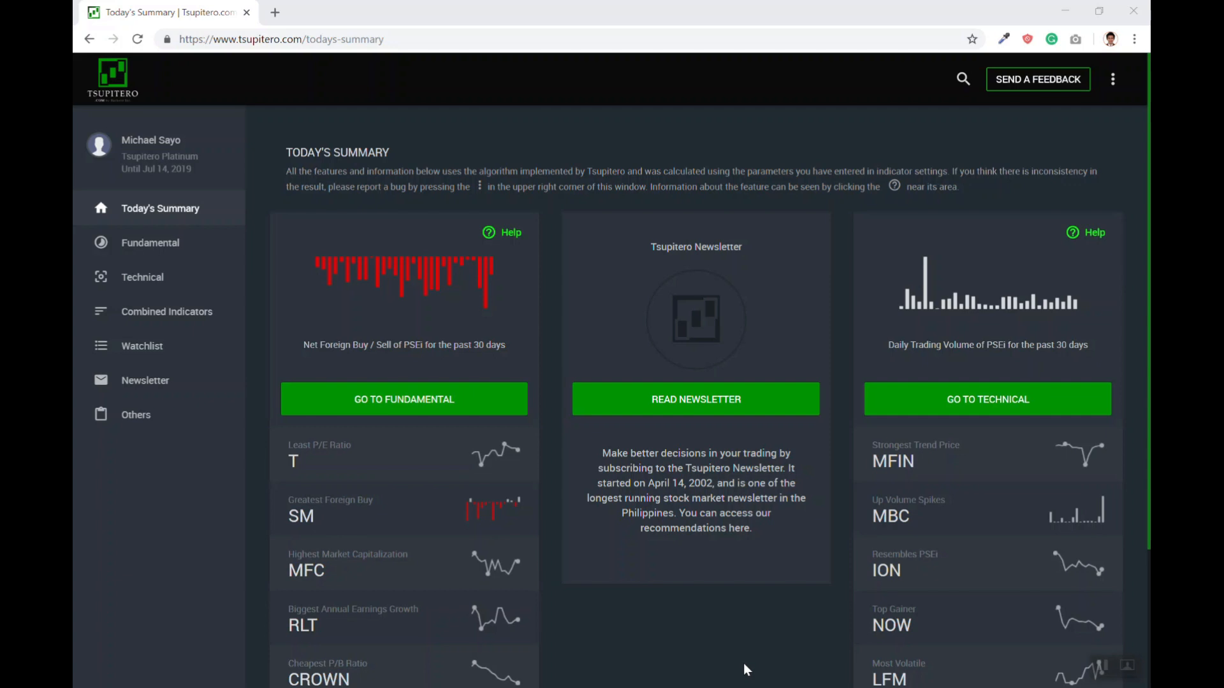
Show the foreign buying and selling ranking for bank stocks as of Oct 26, 2018.
{"action": "left_click", "coordinate": [150, 243]}
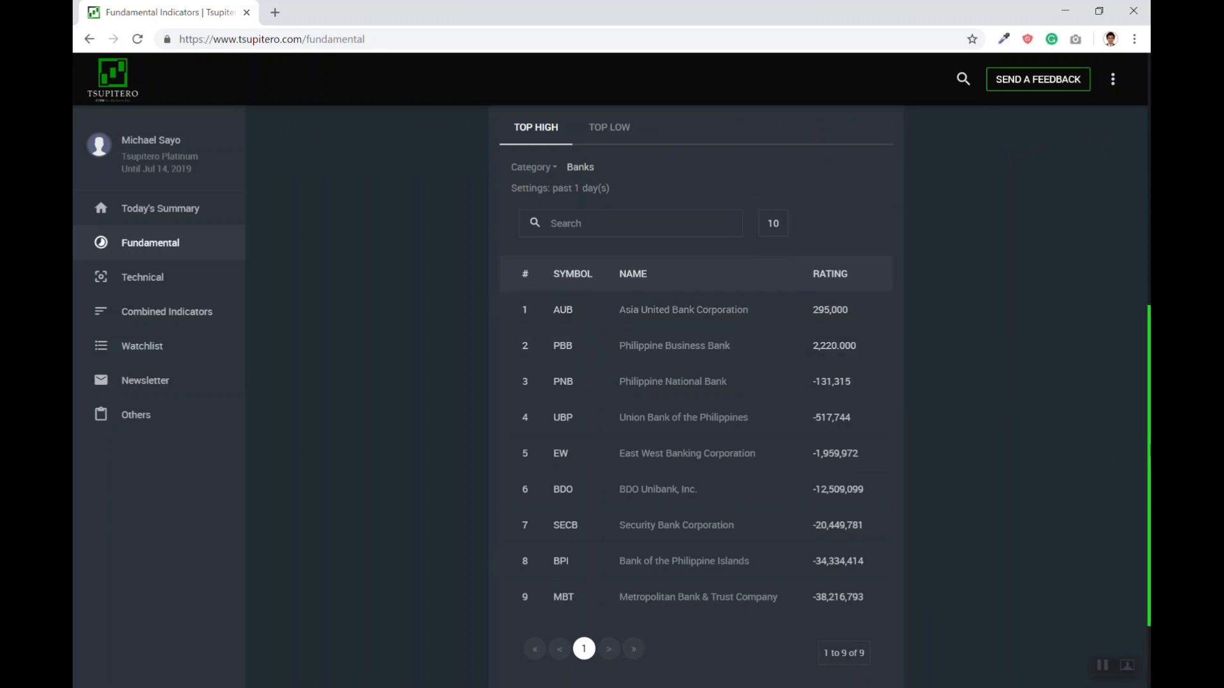
{"action": "scroll", "scroll_direction": "up", "scroll_amount": 3}
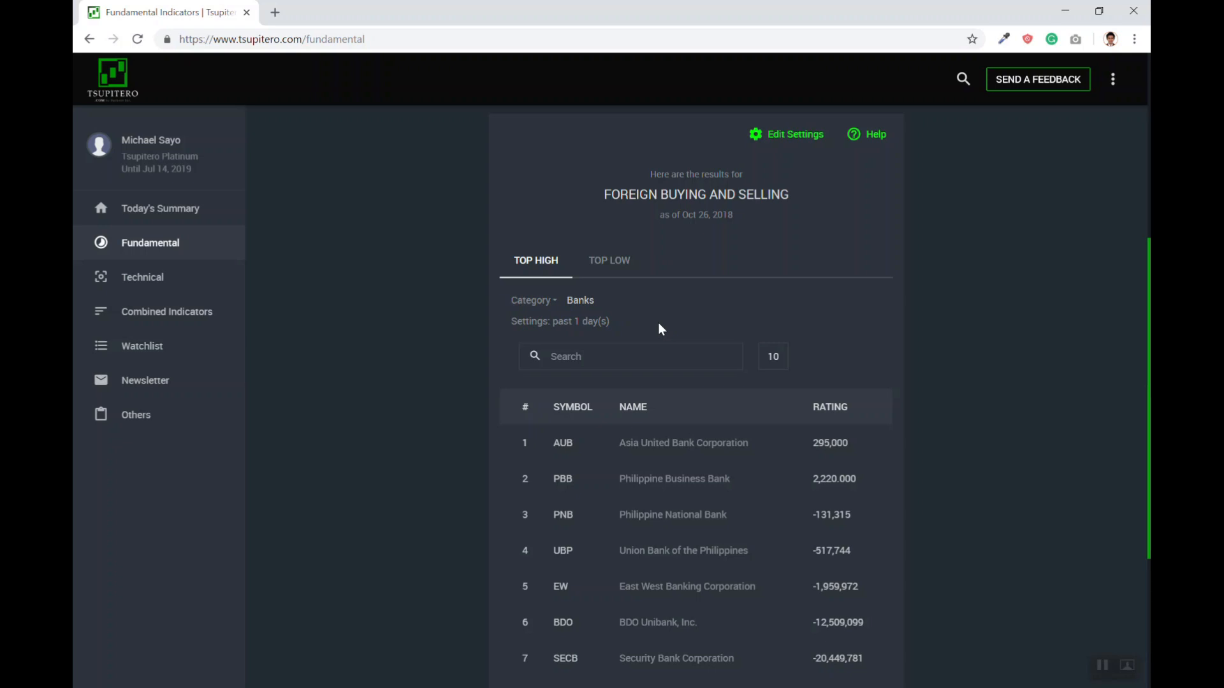
Scroll up the foreign buying and selling results toward the Category filter.
{"action": "scroll", "scroll_direction": "up", "scroll_amount": 3}
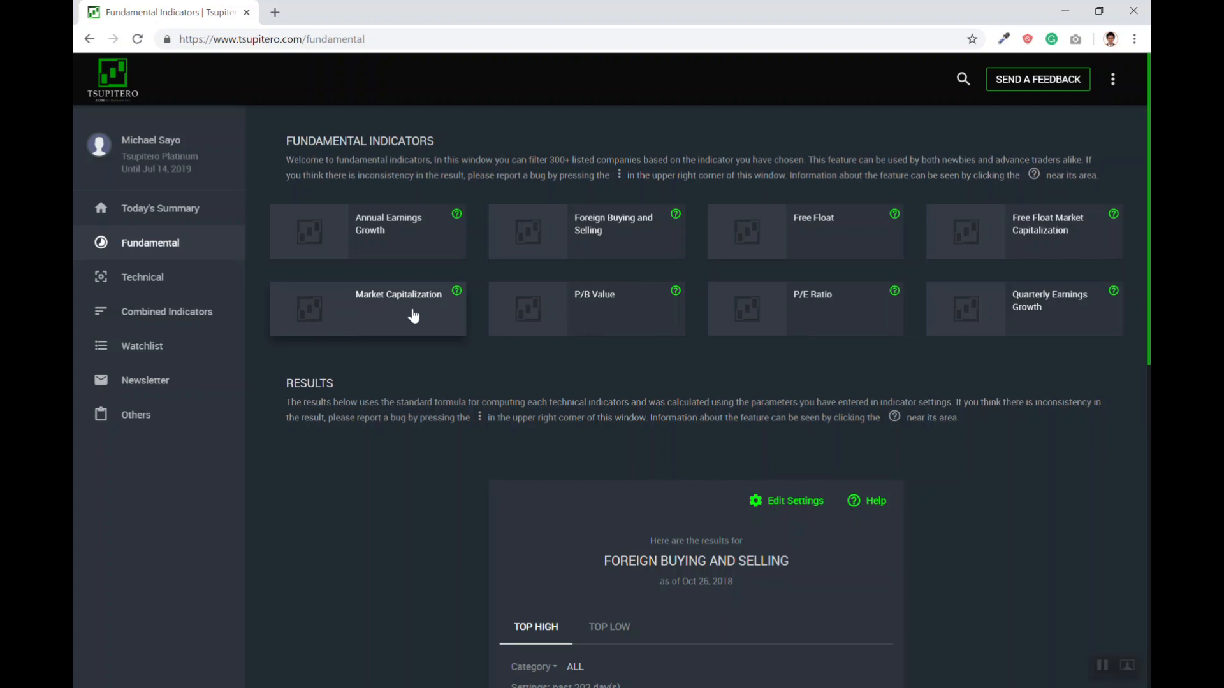
Weight P/E Ratio and Quarterly Earnings Growth at 50 each in Combined Indicators.
{"action": "left_click", "coordinate": [166, 312]}
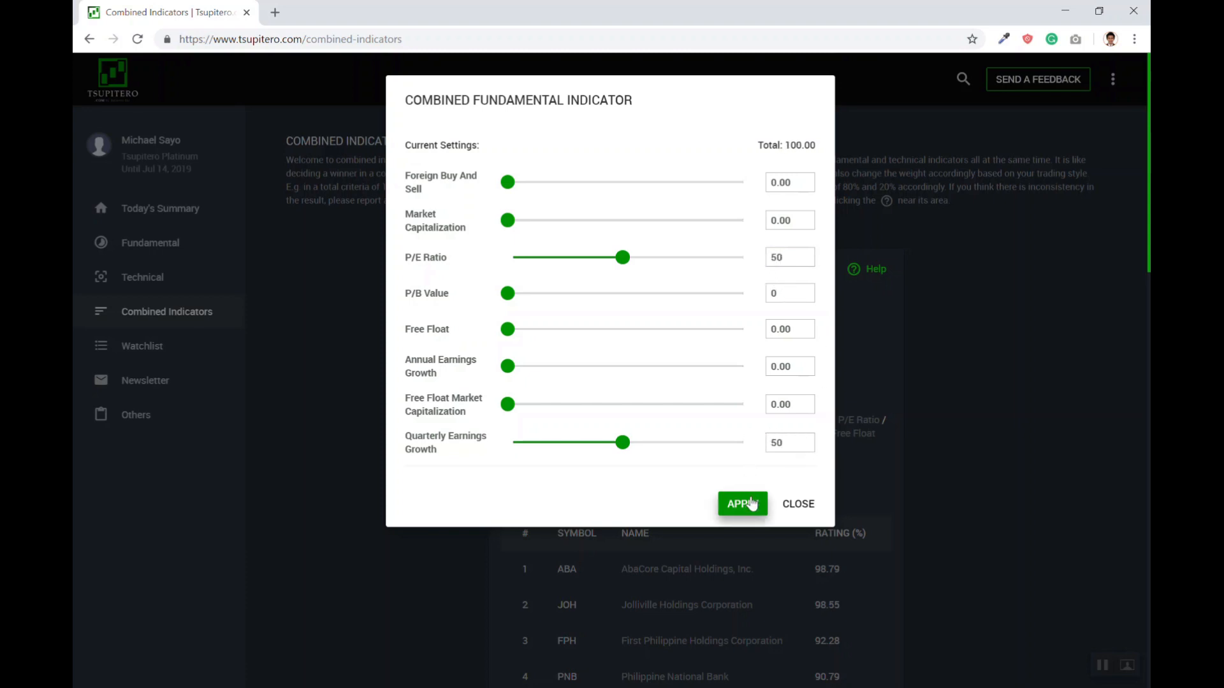
{"action": "left_click", "coordinate": [741, 503]}
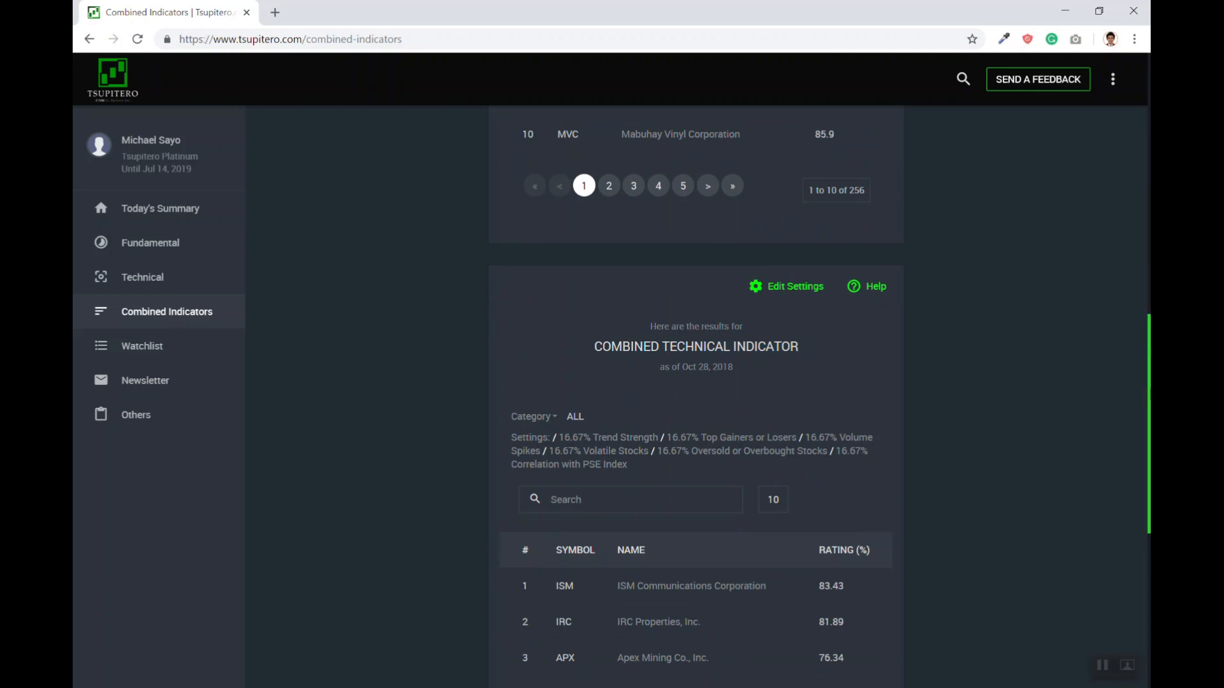
{"action": "left_click", "coordinate": [145, 380]}
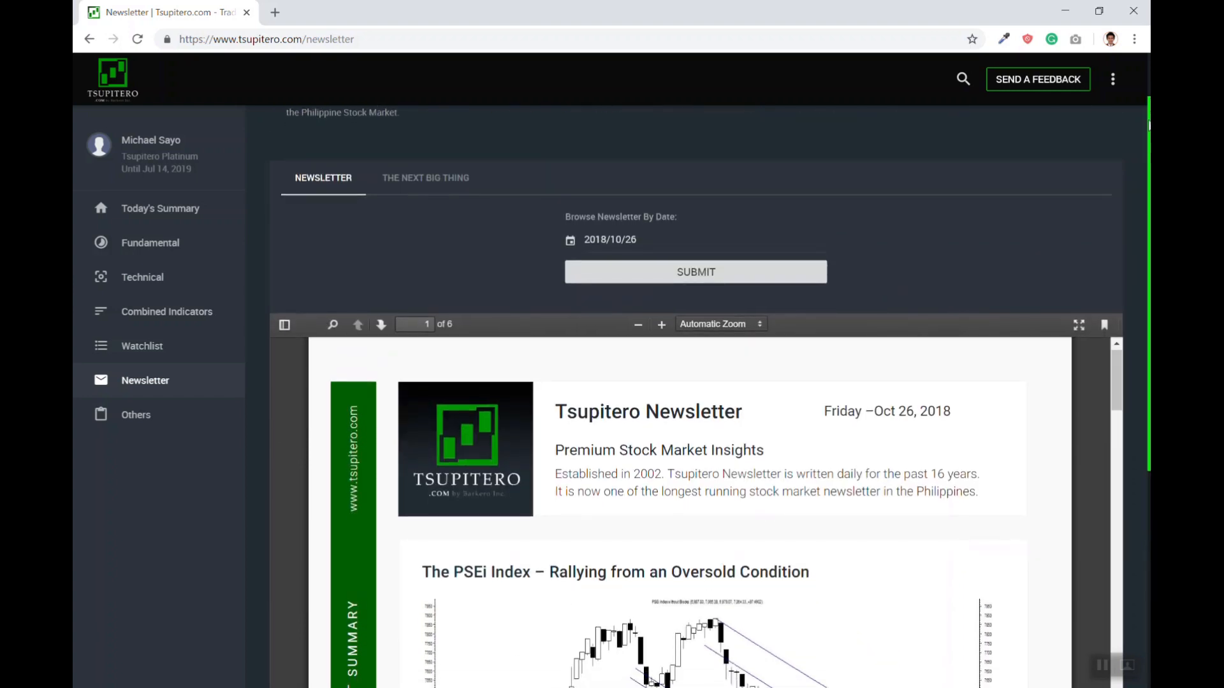
Switch the Newsletter page to The Next Big Thing recommendations.
{"action": "left_click", "coordinate": [424, 177]}
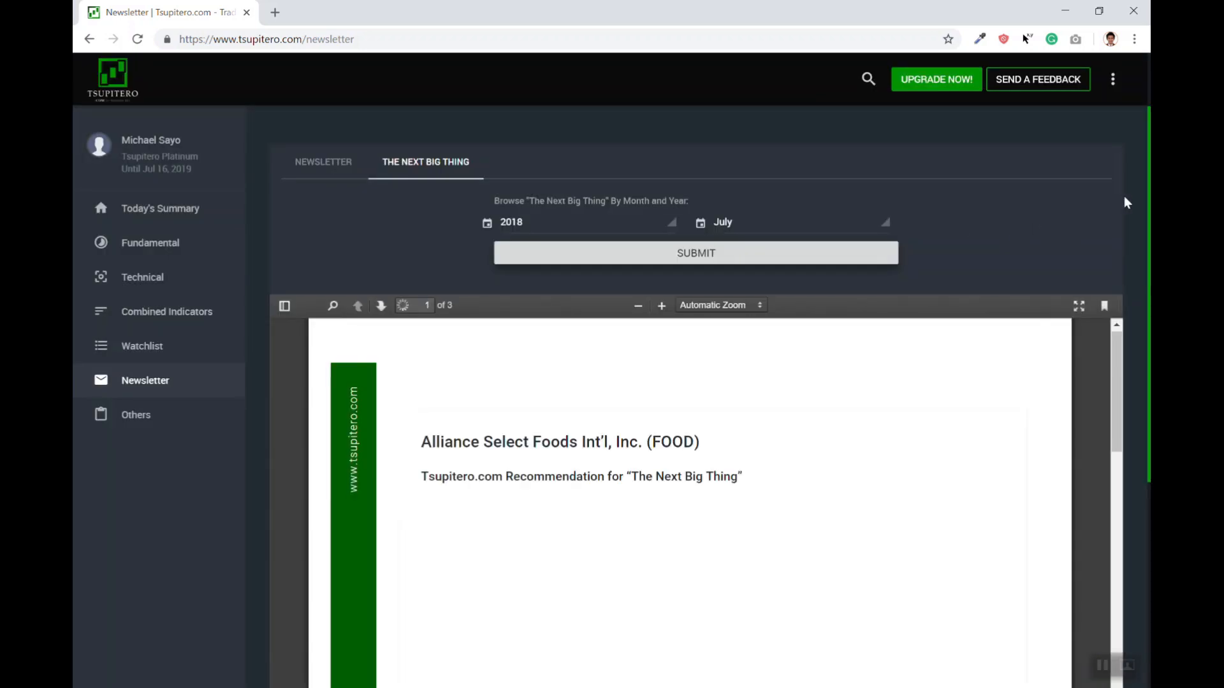
Reveal the other site pages in the sidebar, including Disclosures.
{"action": "left_click", "coordinate": [136, 414]}
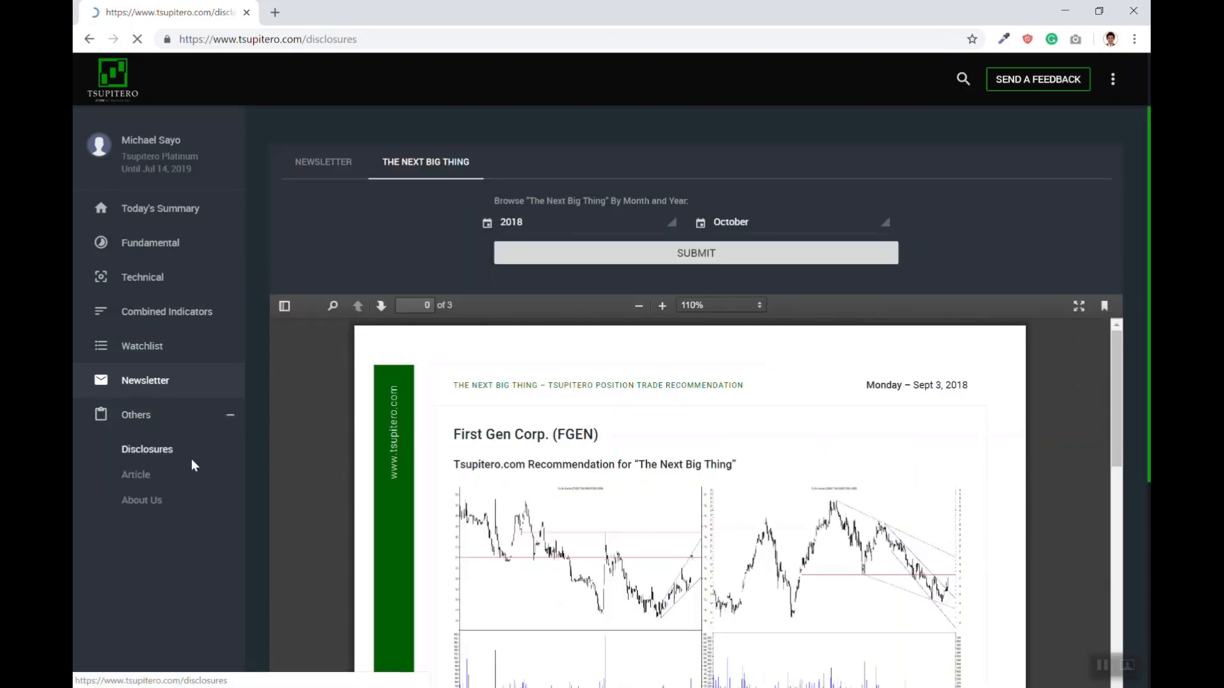